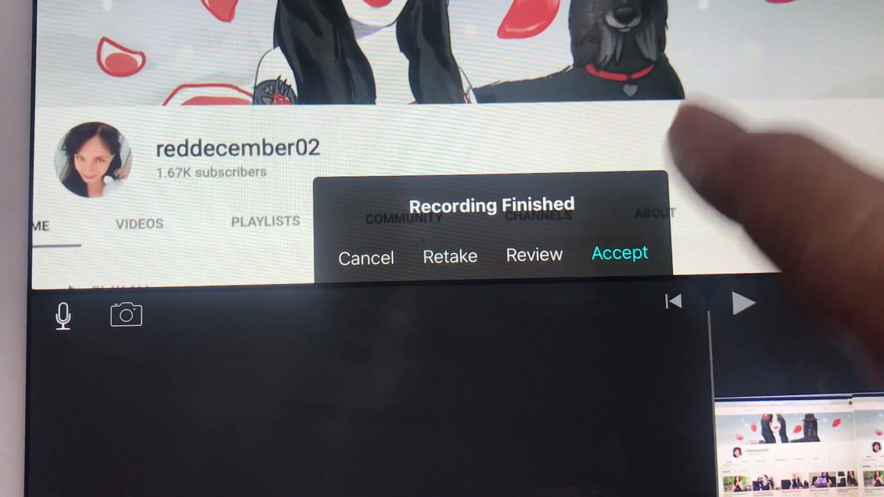
Accept the Recording Finished prompt to keep the voiceover clip in the project
click(619, 254)
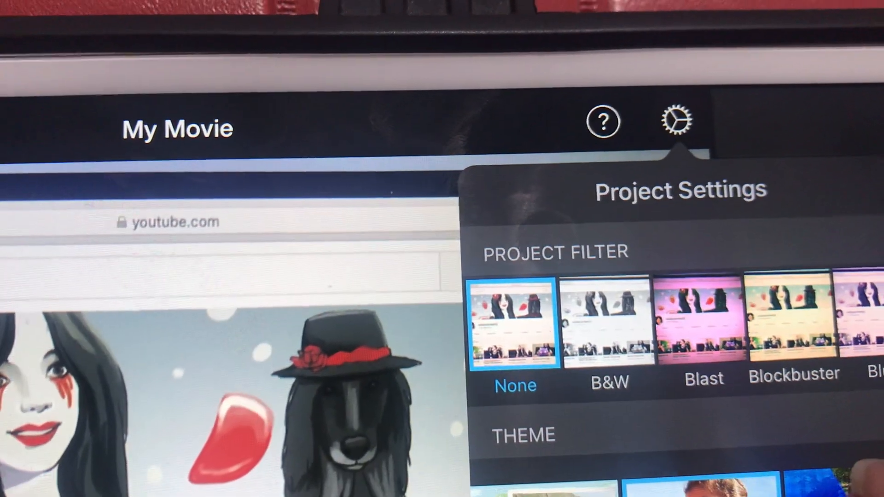
scroll(down, 3)
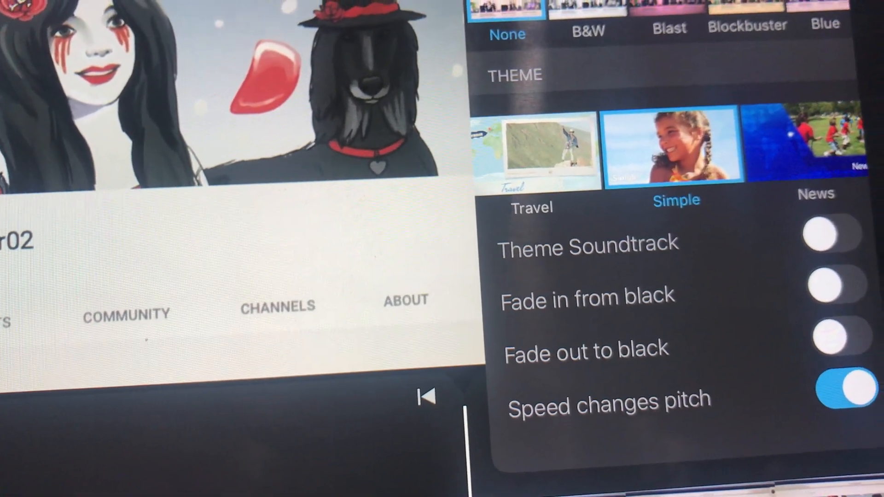
click(834, 347)
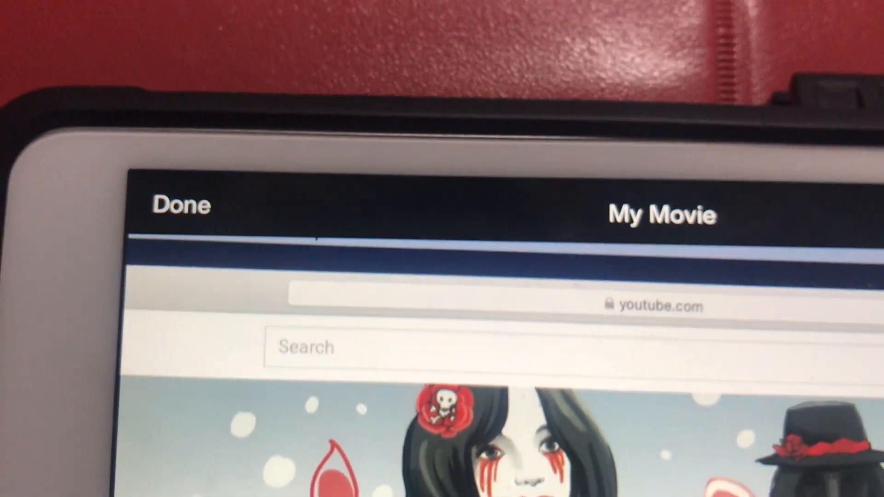
Exit the editor with Done and scroll to the share options for My Movie
click(182, 205)
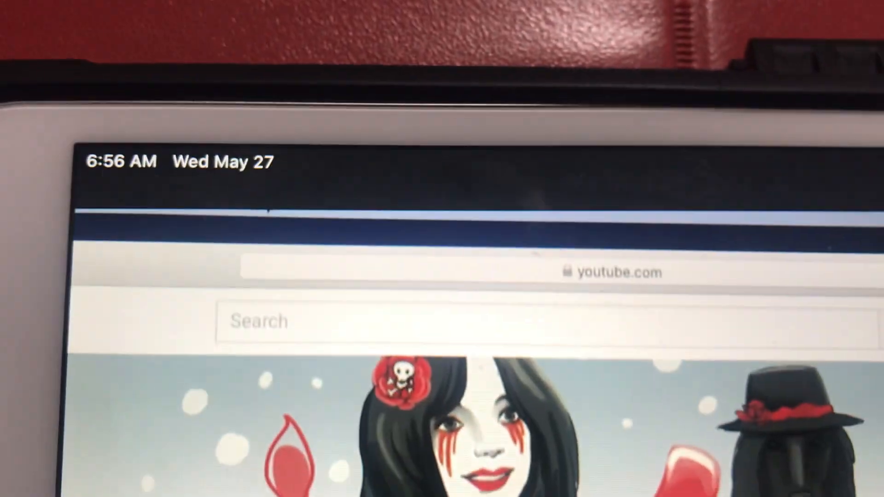
scroll(down, 3)
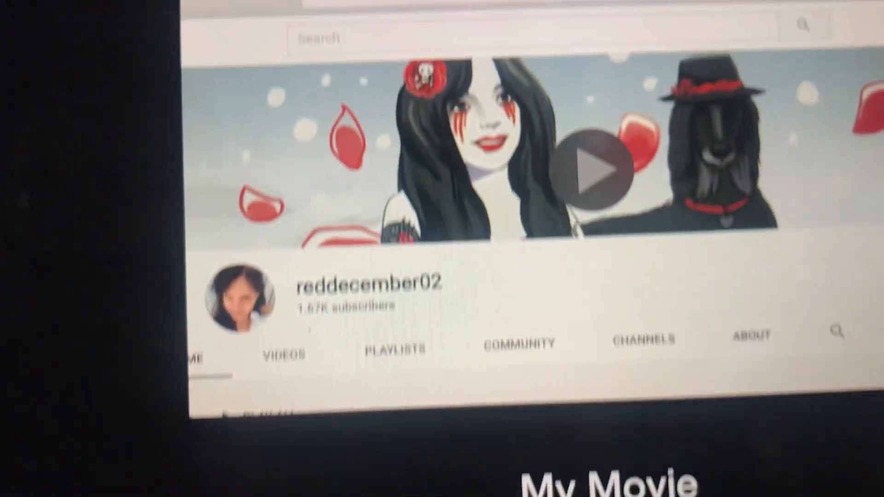
scroll(down, 3)
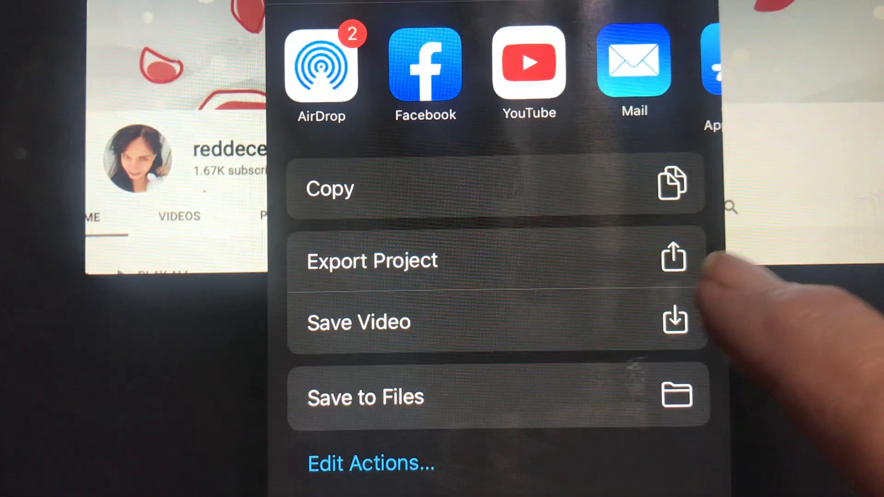
Save My Movie as a video at HD - 1080p export size
click(373, 261)
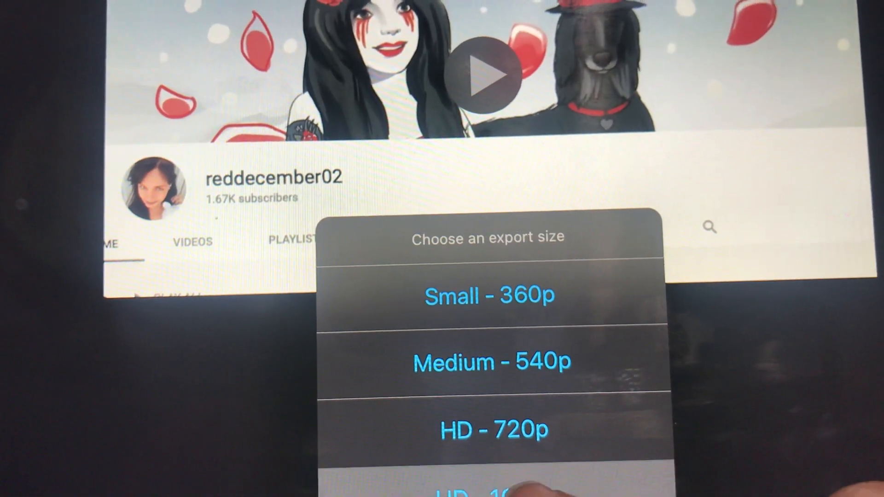
click(494, 430)
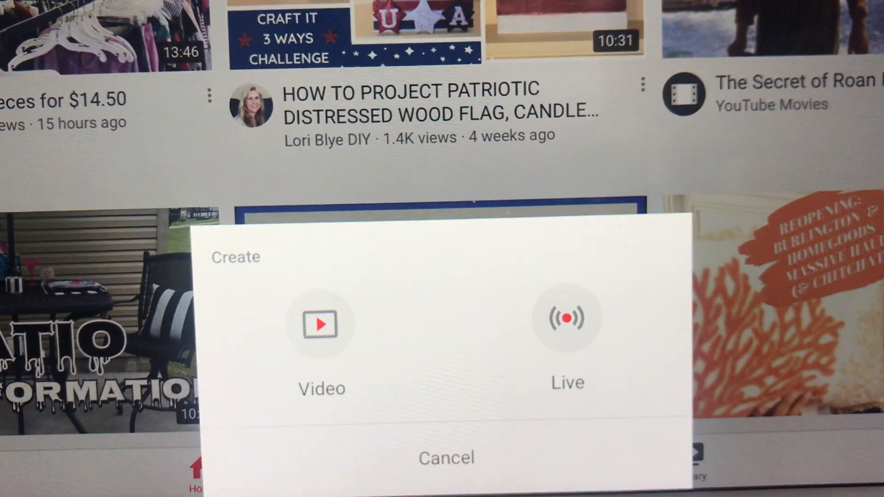
Start a new video upload in YouTube and pick the exported 2:44 clip
click(447, 457)
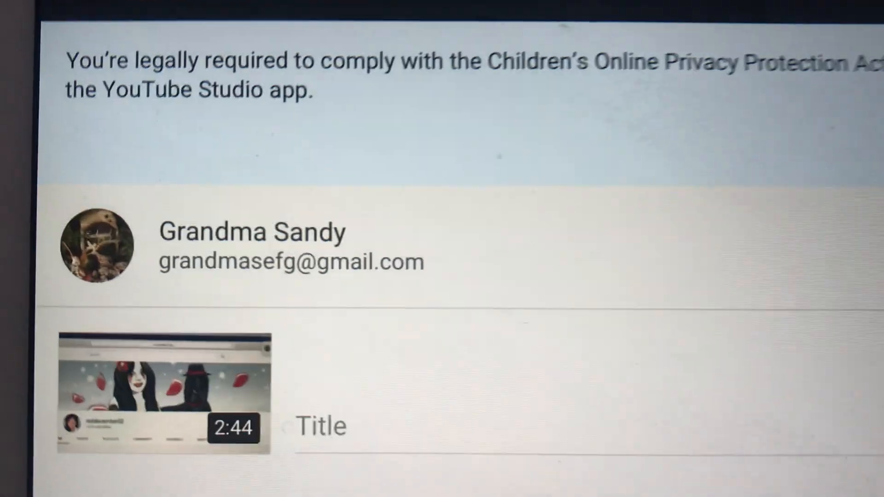
scroll(down, 3)
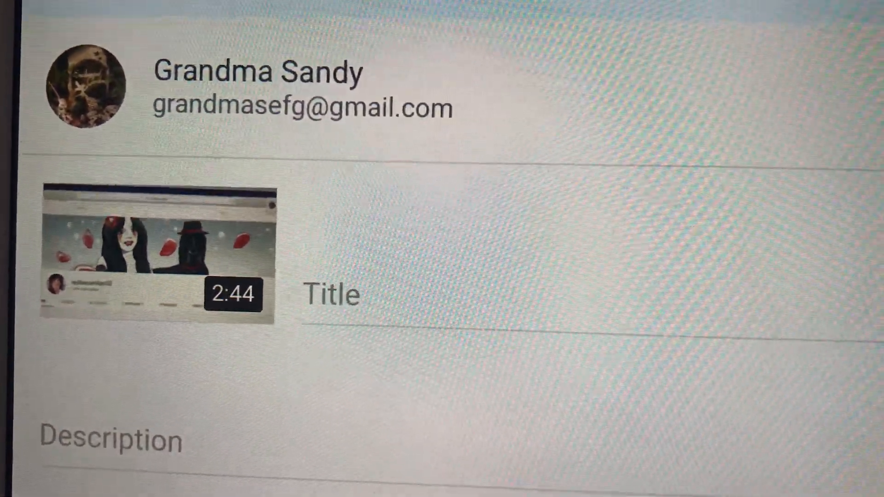
scroll(down, 3)
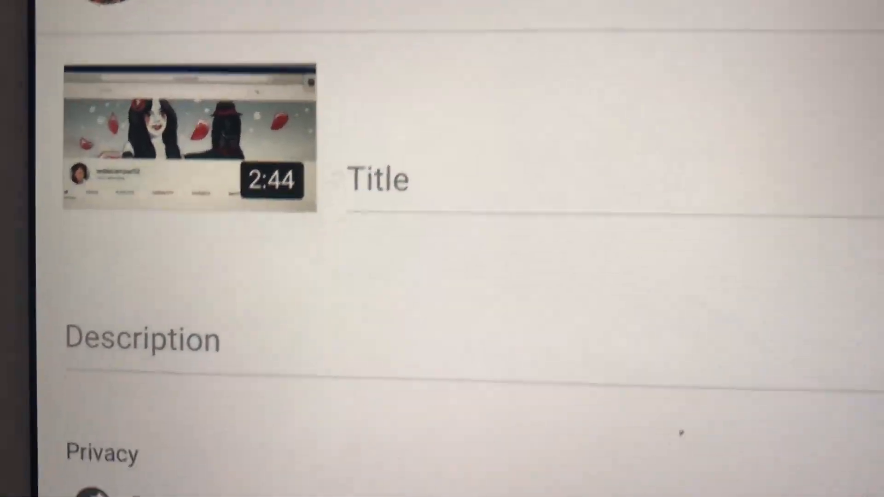
scroll(down, 3)
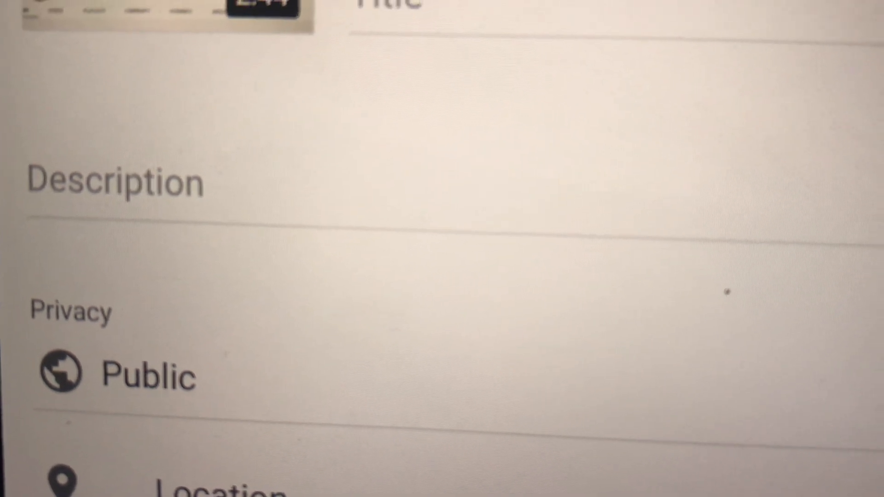
scroll(down, 3)
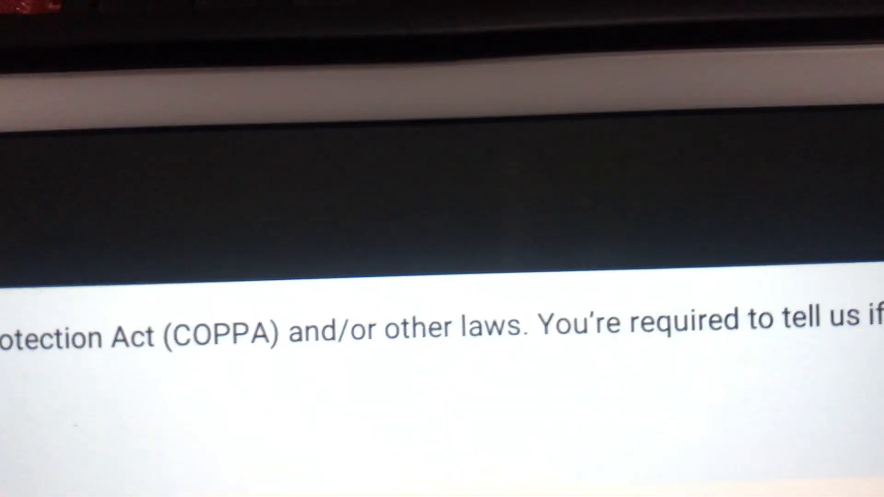